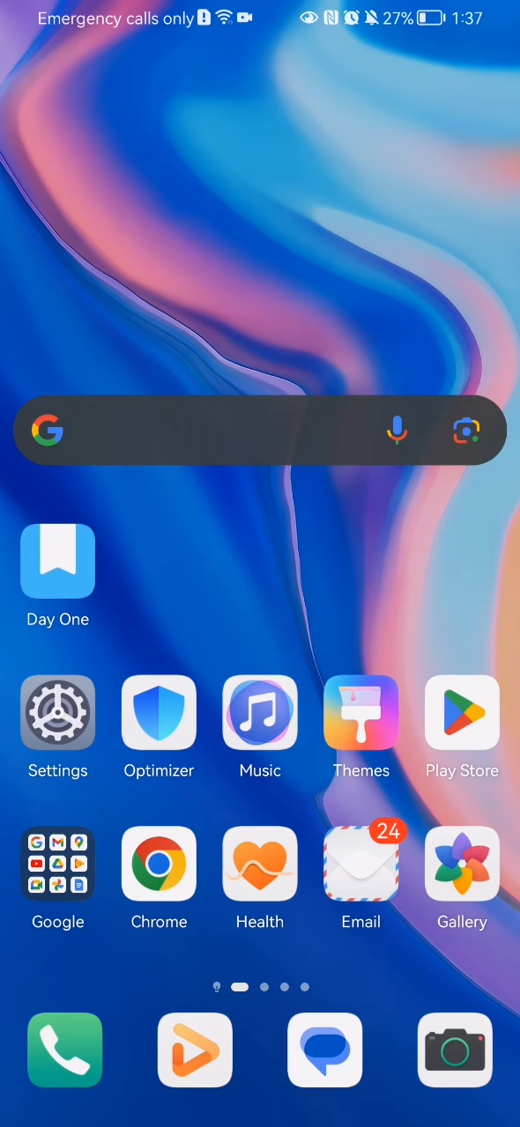
Launch the Day One journaling app from the phone's home screen.
left_click(57, 561)
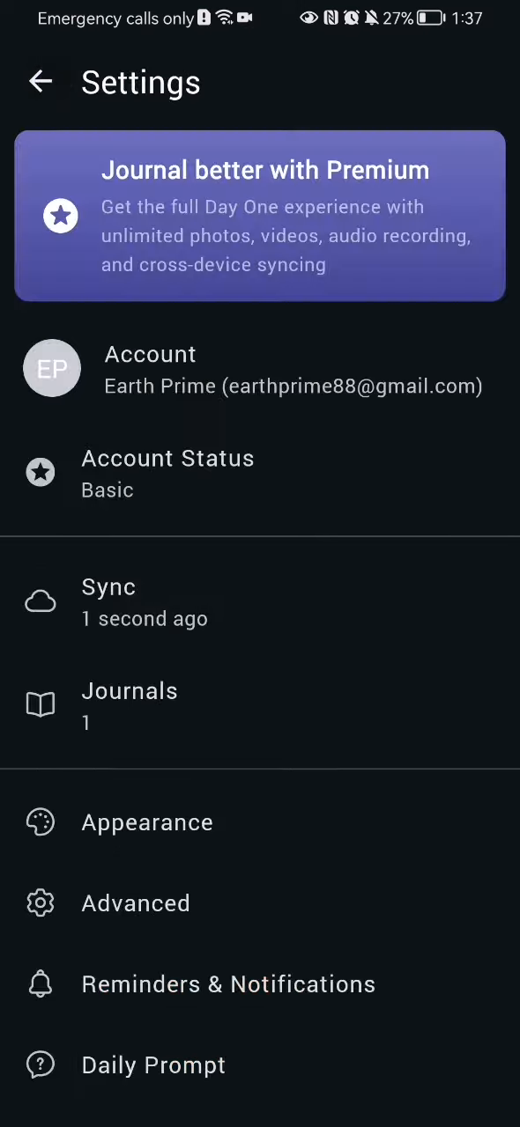
Leave Settings and return to the All Entries list of October 2024 entries.
left_click(40, 81)
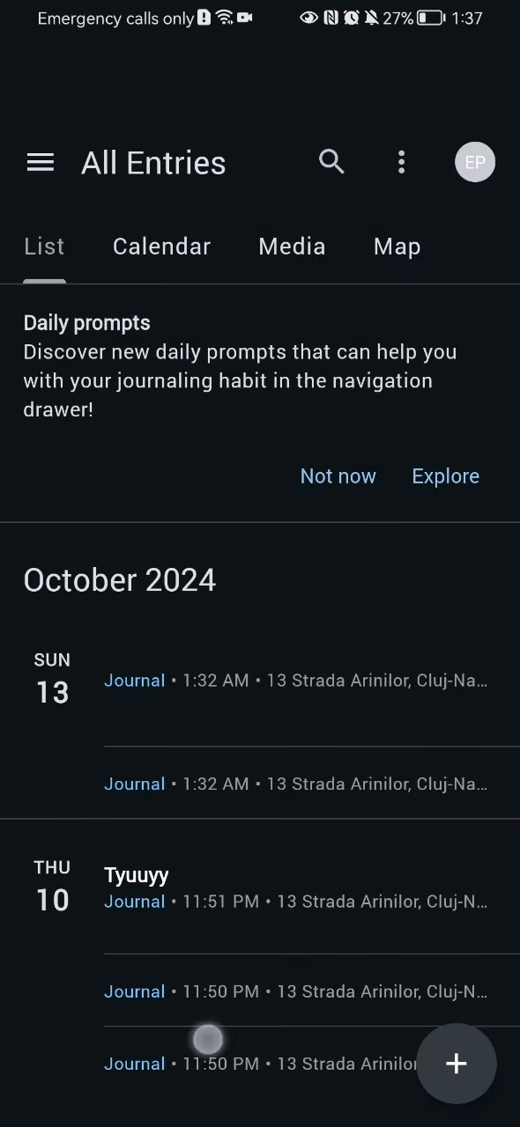